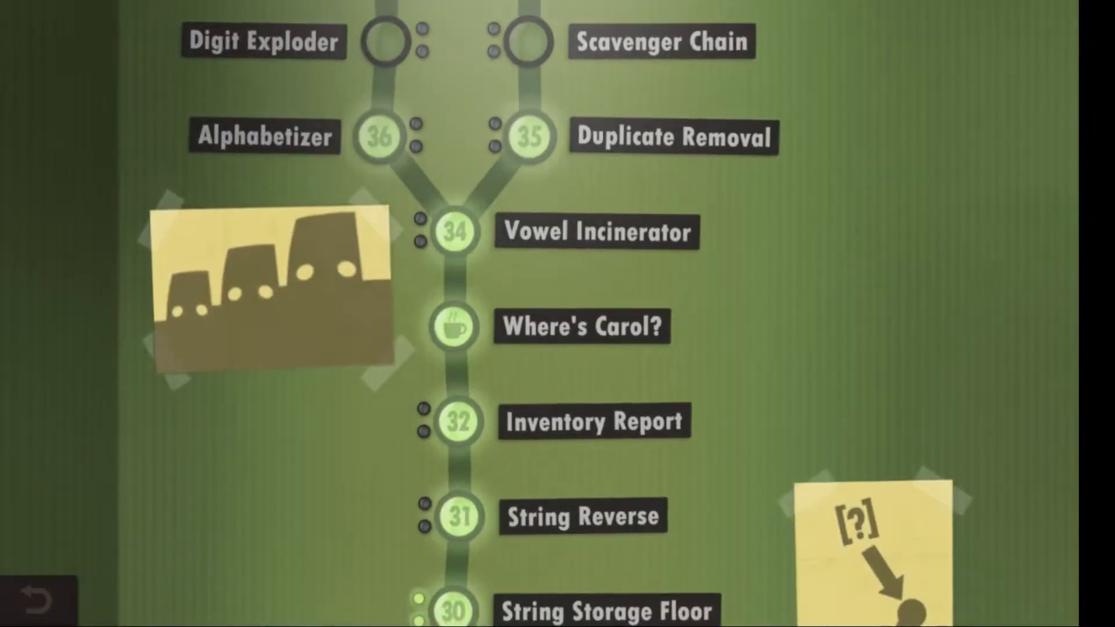
- Enter level 35 'Duplicate Removal' from the level map
scroll(down, 3)
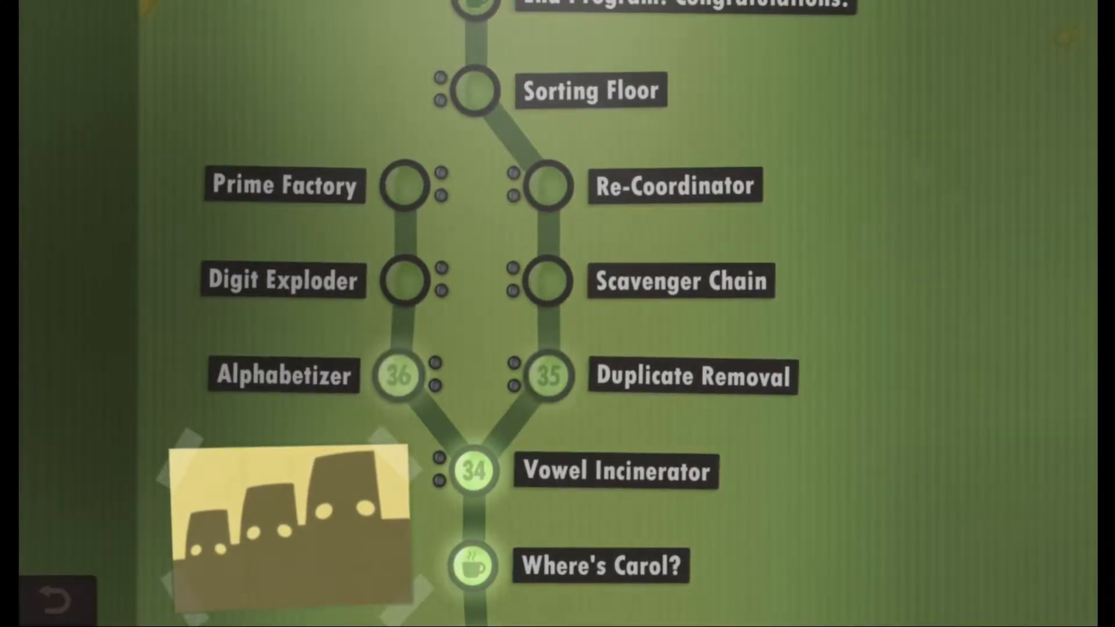
click(547, 375)
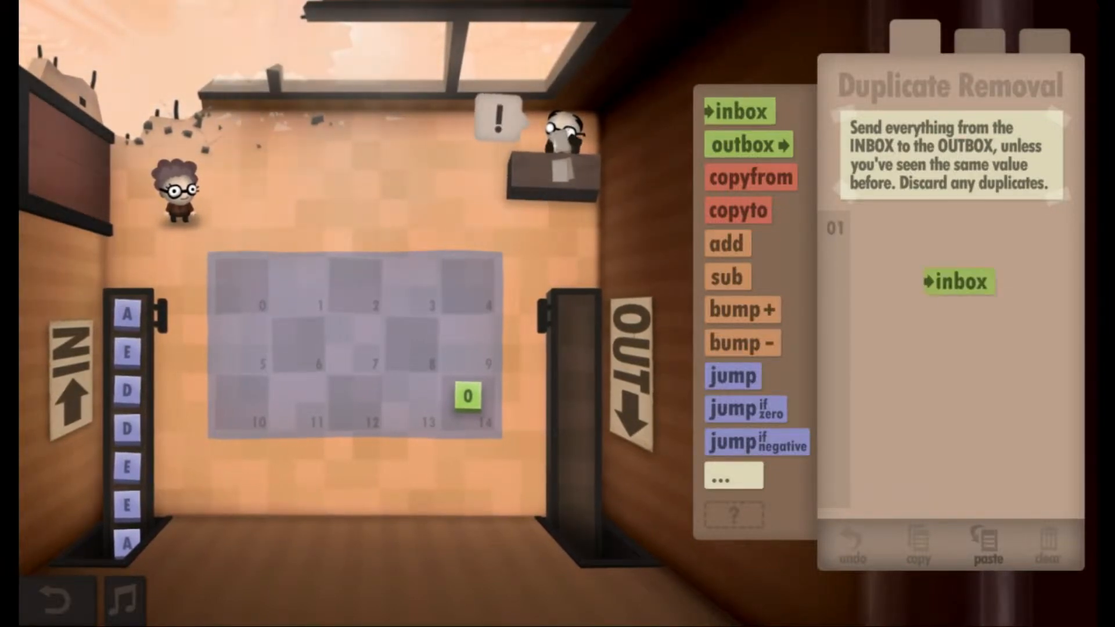
- Add inbox and copyto steps and give floor tiles 0 and 1 handwritten labels ('in c')
click(311, 582)
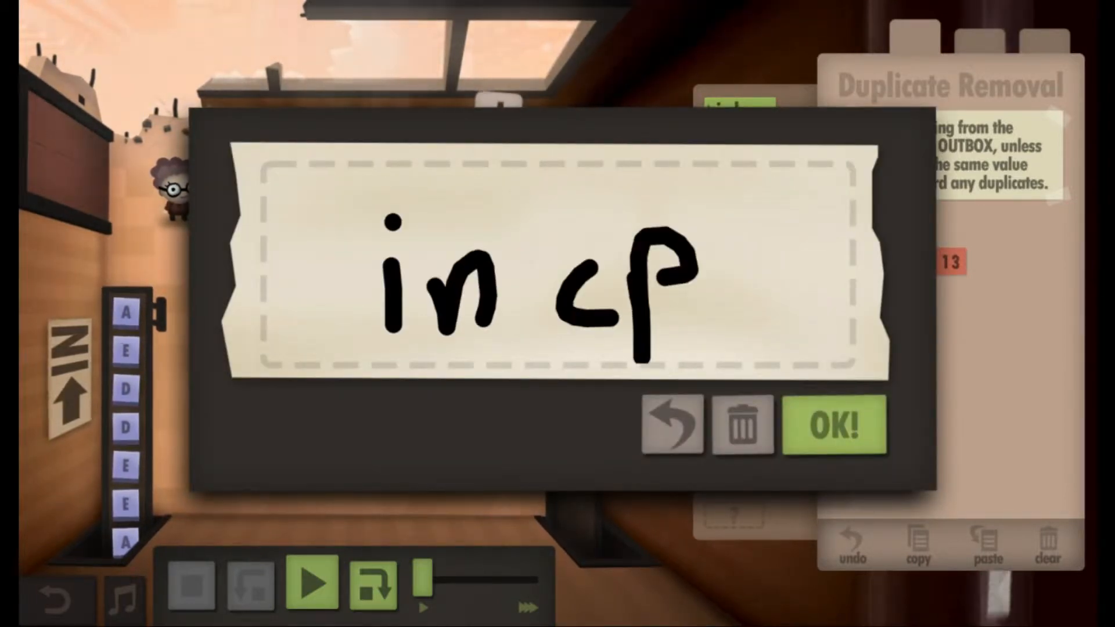
click(833, 426)
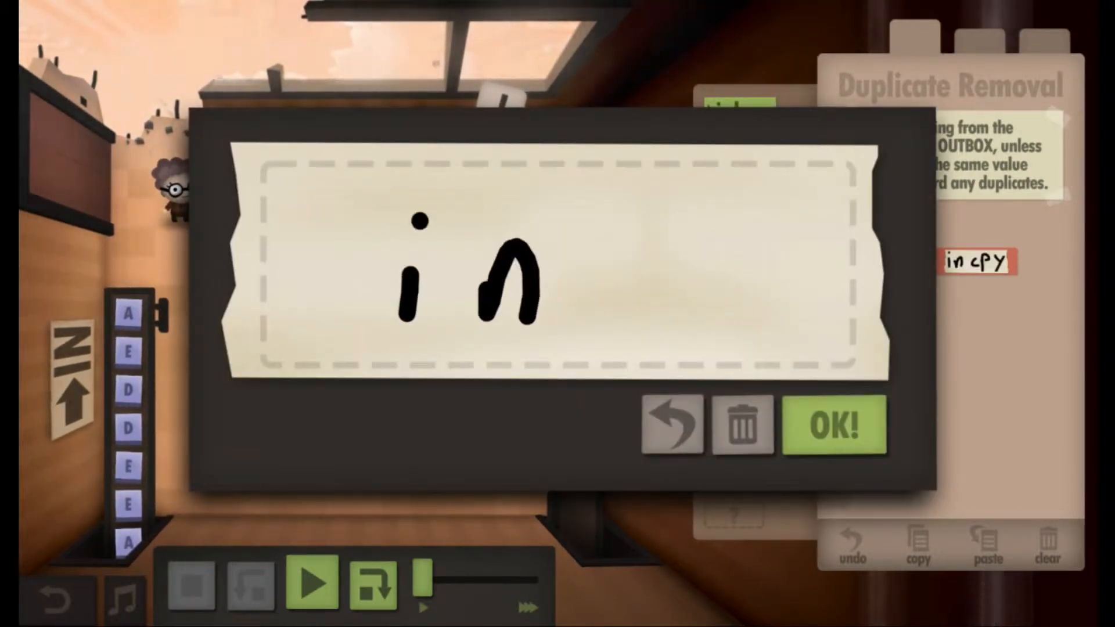
click(834, 425)
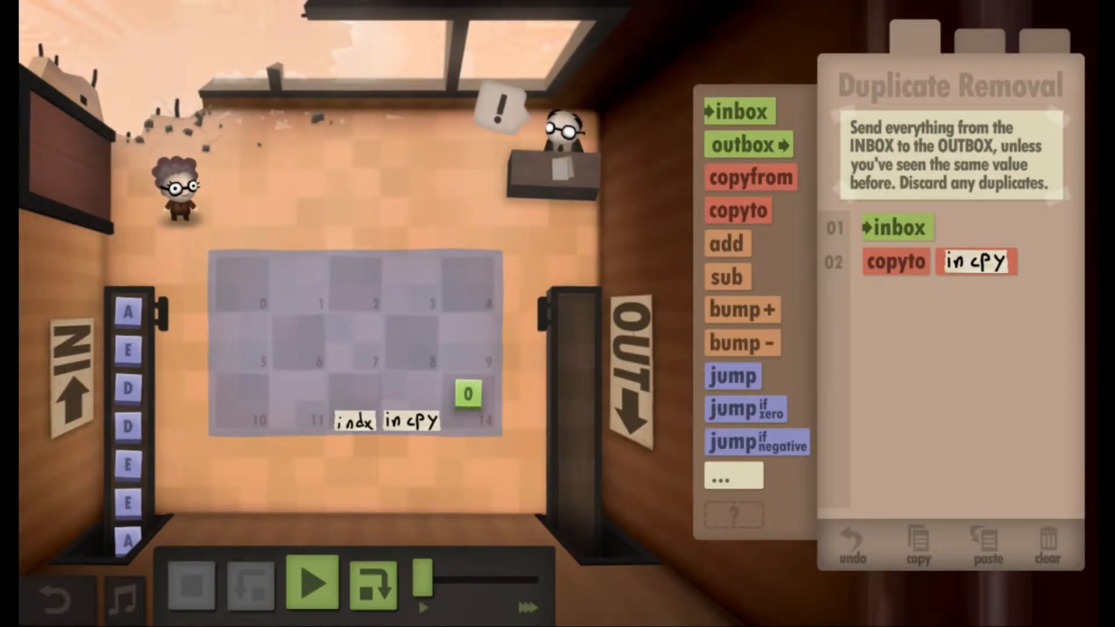
click(974, 262)
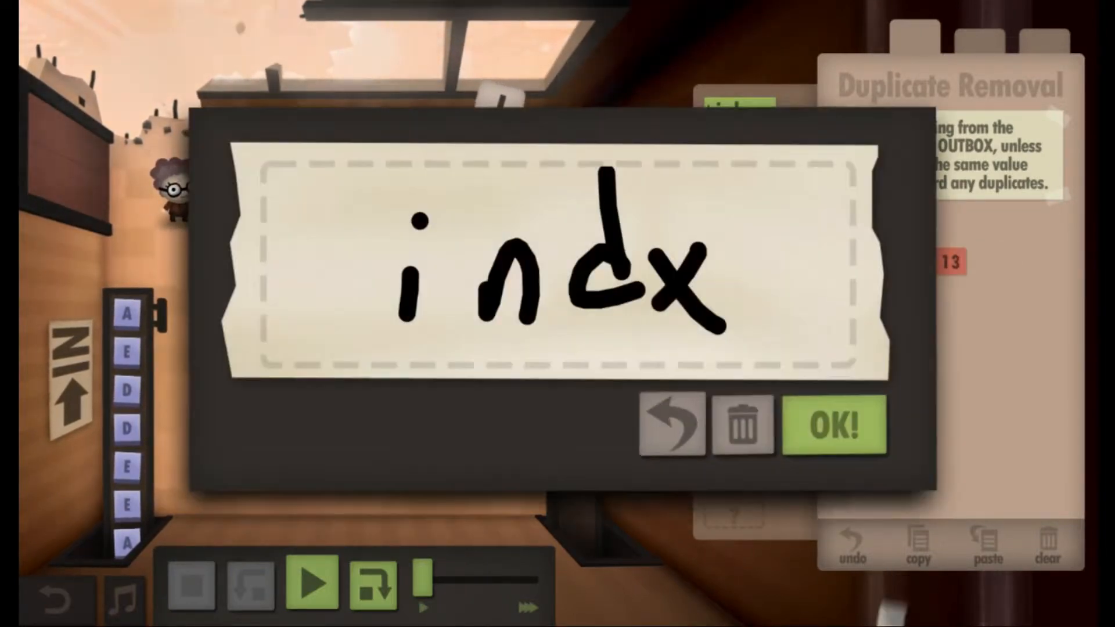
click(834, 426)
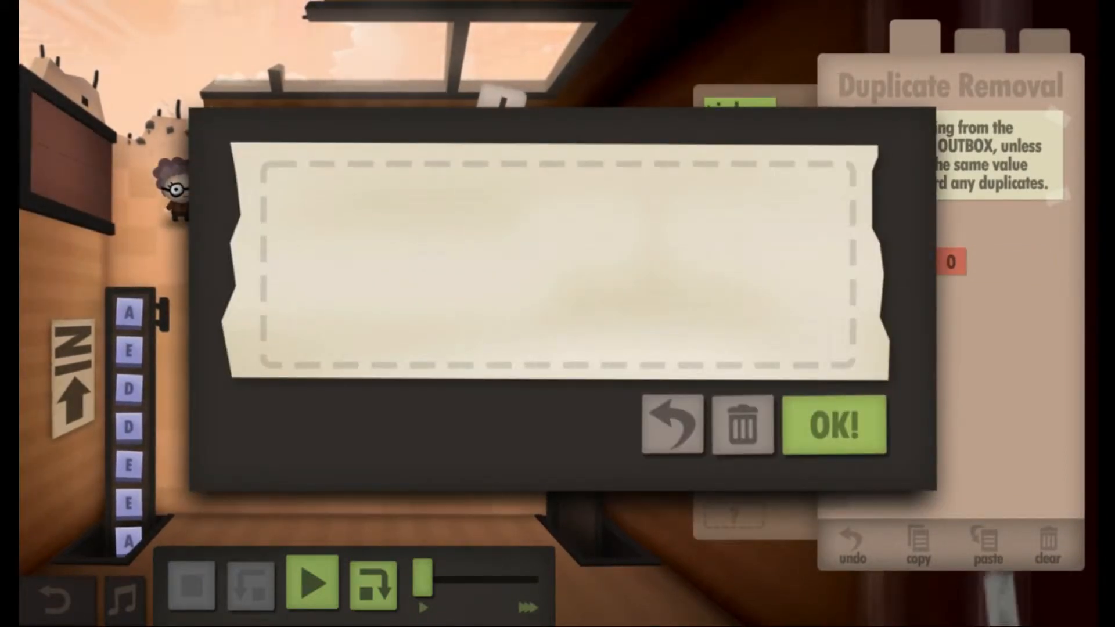
text(in cy)
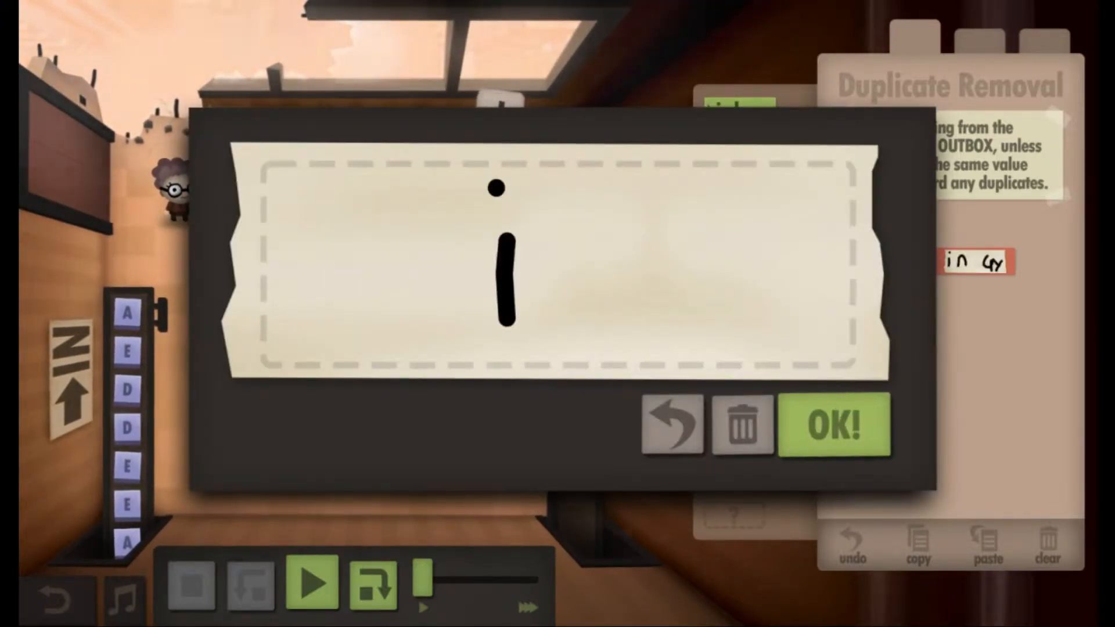
click(833, 426)
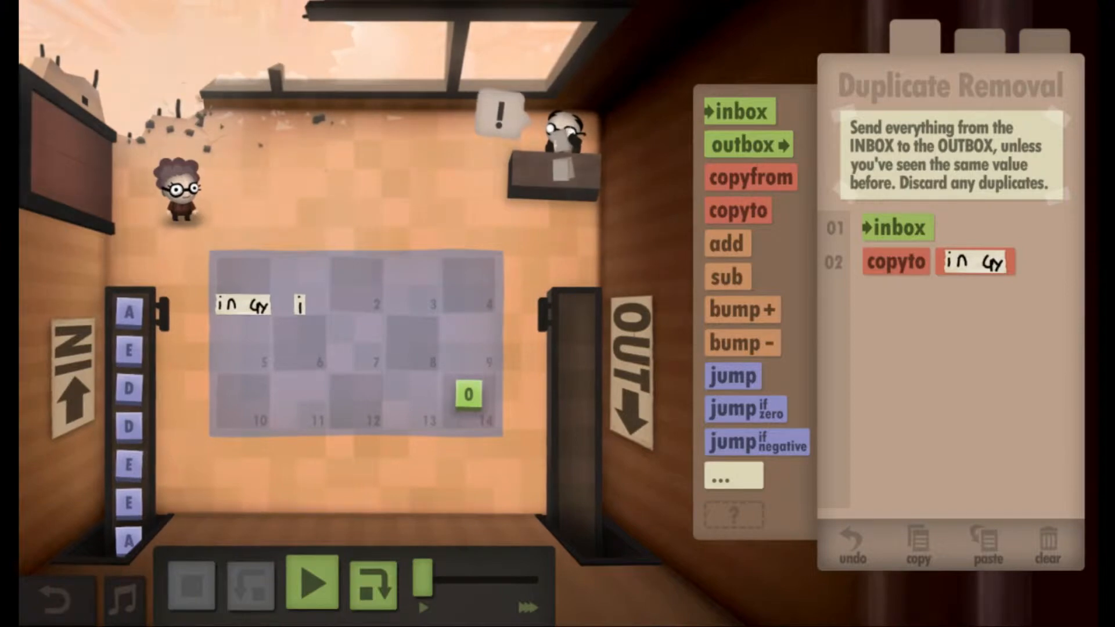
- Add copyfrom 14, copyto and a jump to the top, with a handwritten loop comment
click(749, 178)
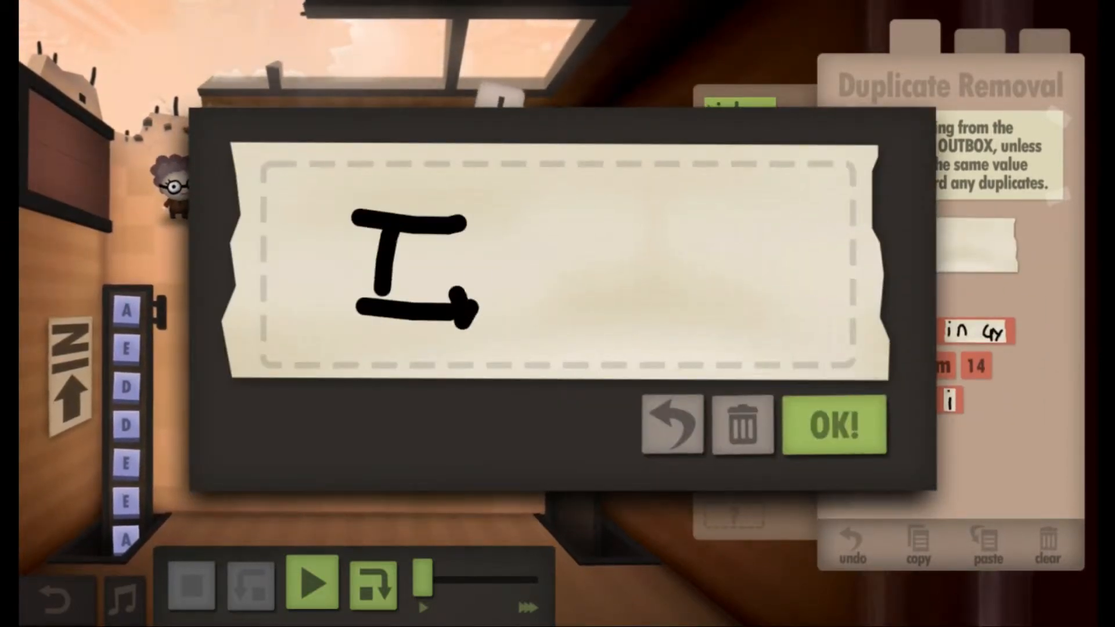
click(834, 427)
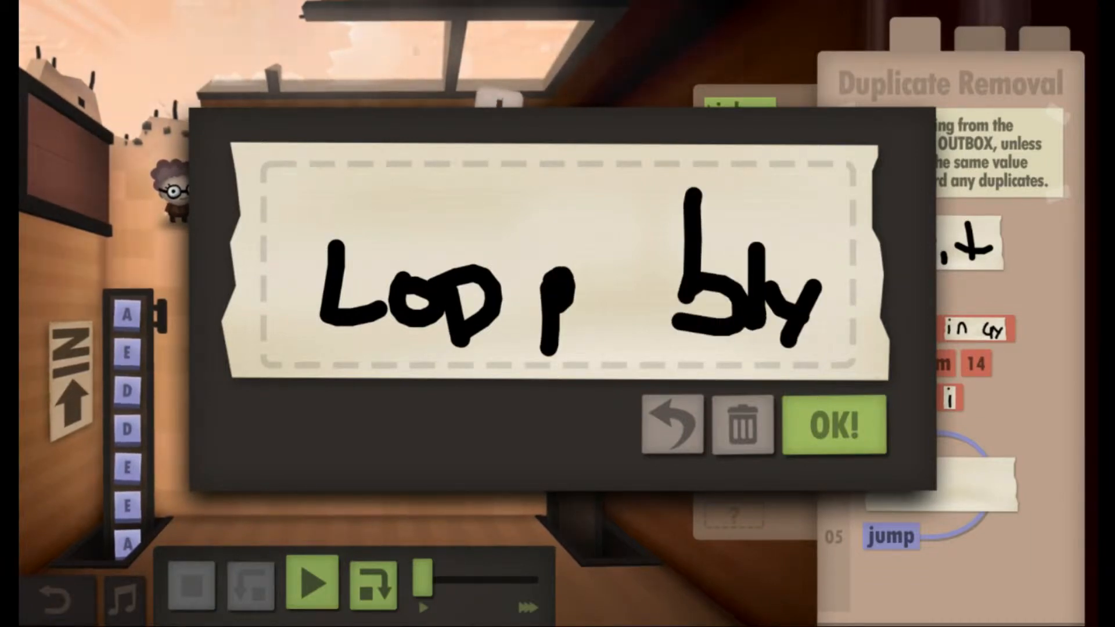
click(833, 427)
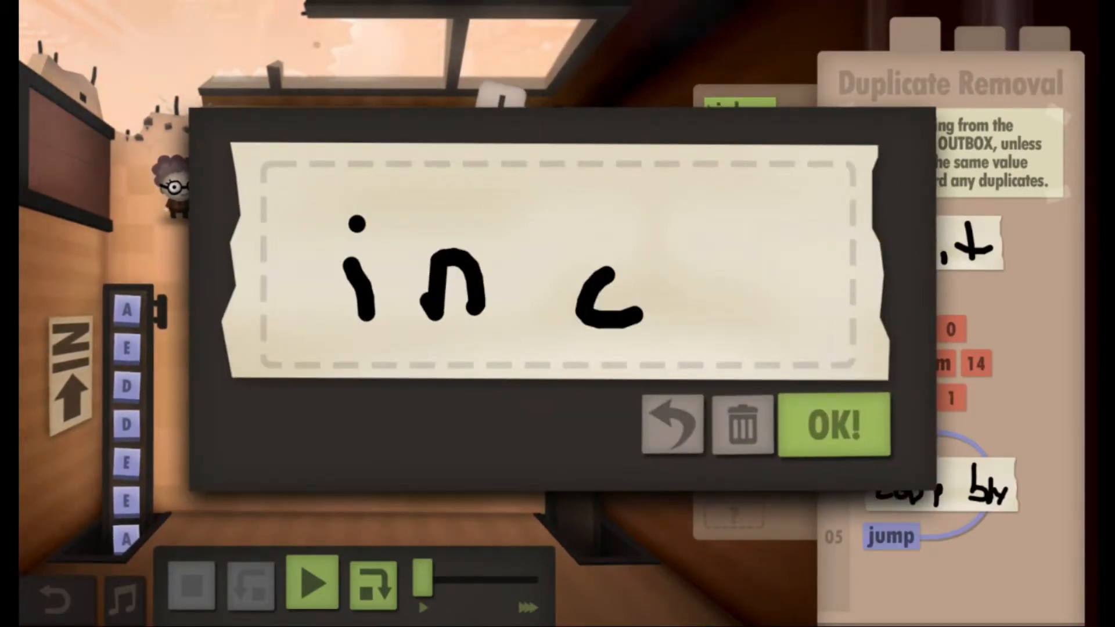
click(834, 426)
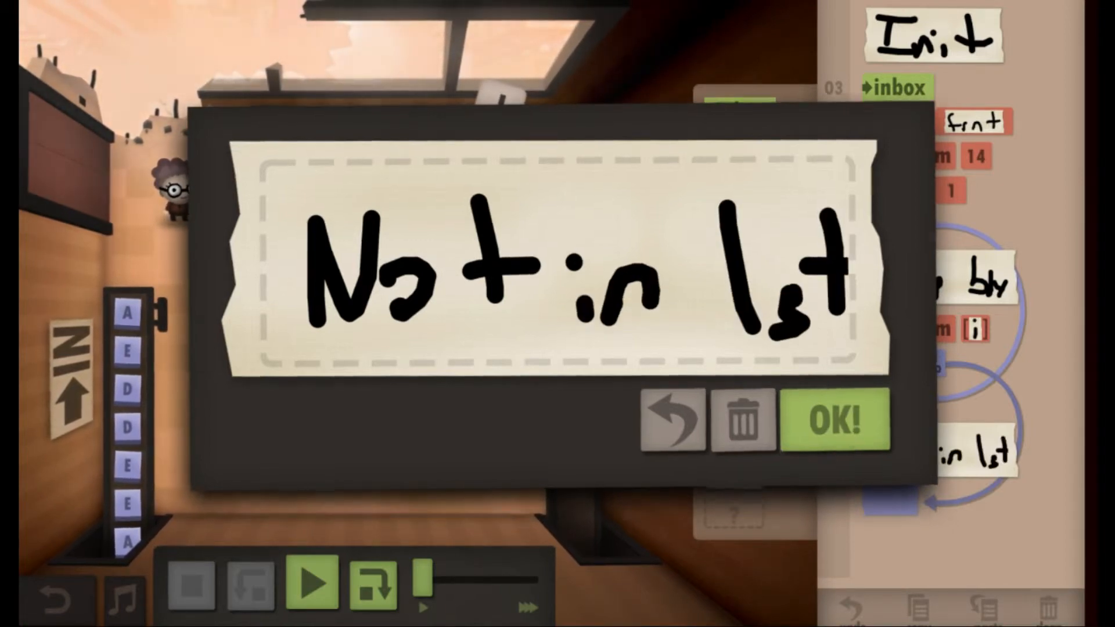
- Confirm the handwritten 'Not in lst' comment below the jump-if-zero branch
click(832, 418)
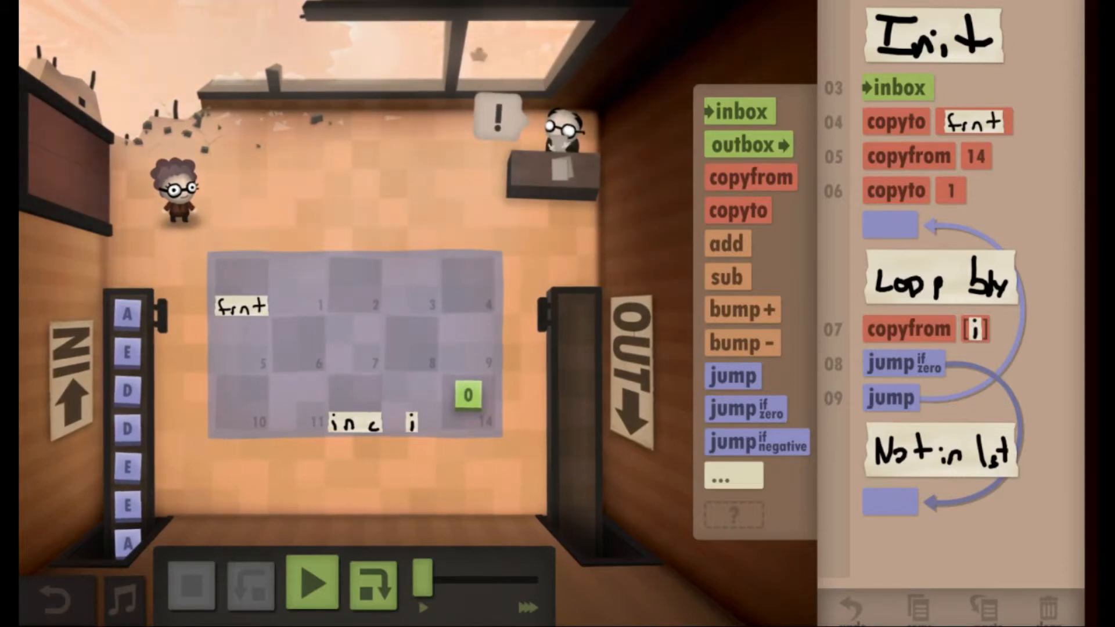
- Add copyfrom inc and sub i steps after the zero check
scroll(down, 3)
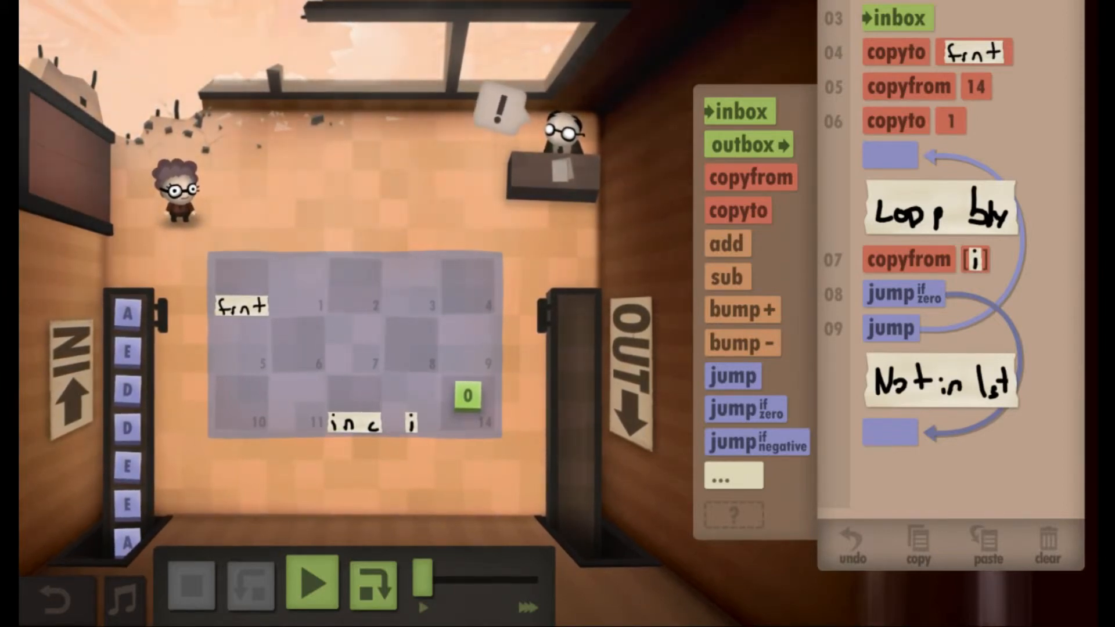
click(312, 582)
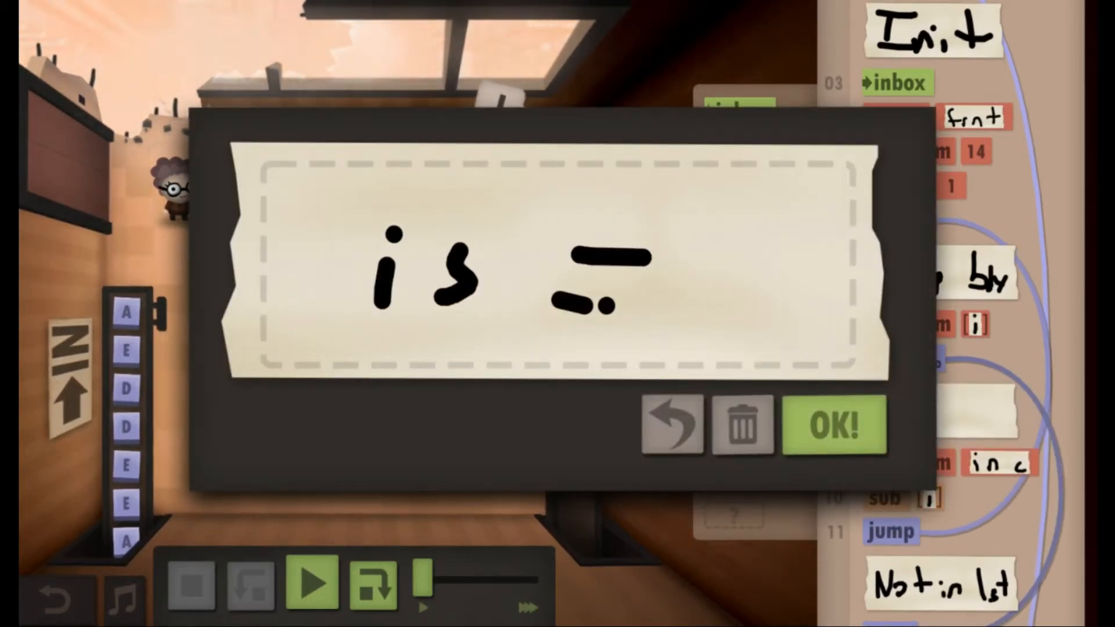
- Confirm the 'is =?' comment, retarget step 4's copyto to inc, and test-run the program
click(834, 425)
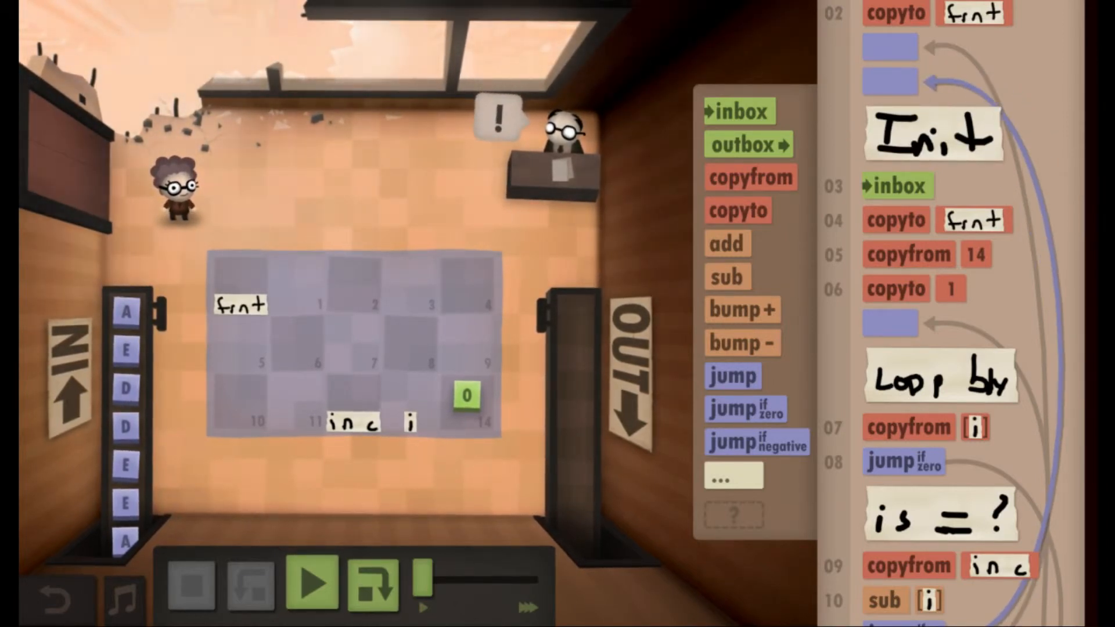
click(311, 581)
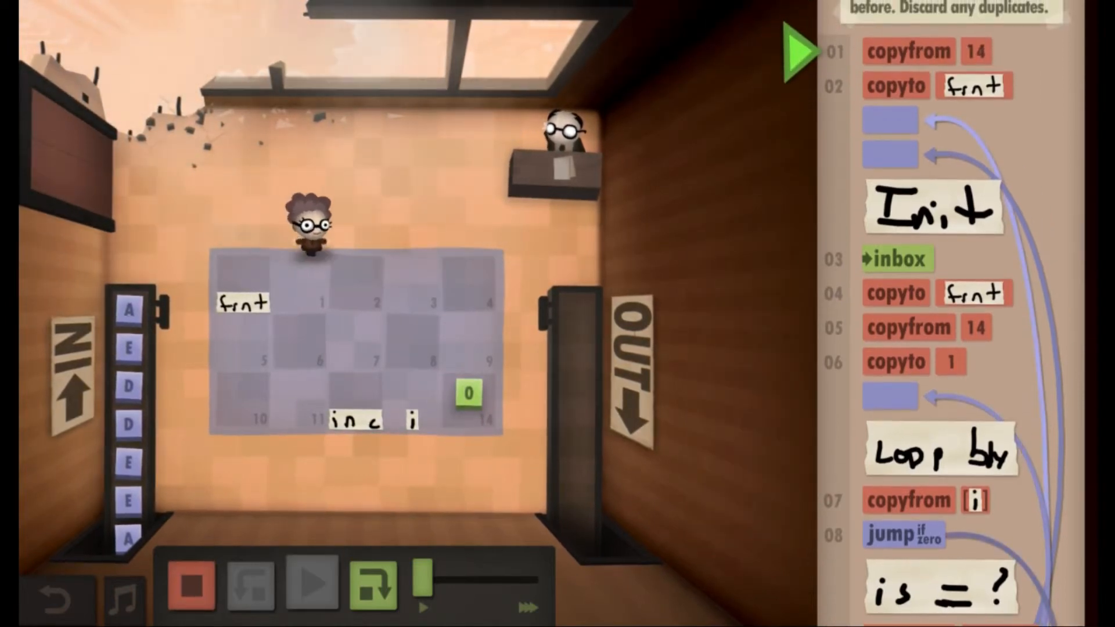
click(311, 582)
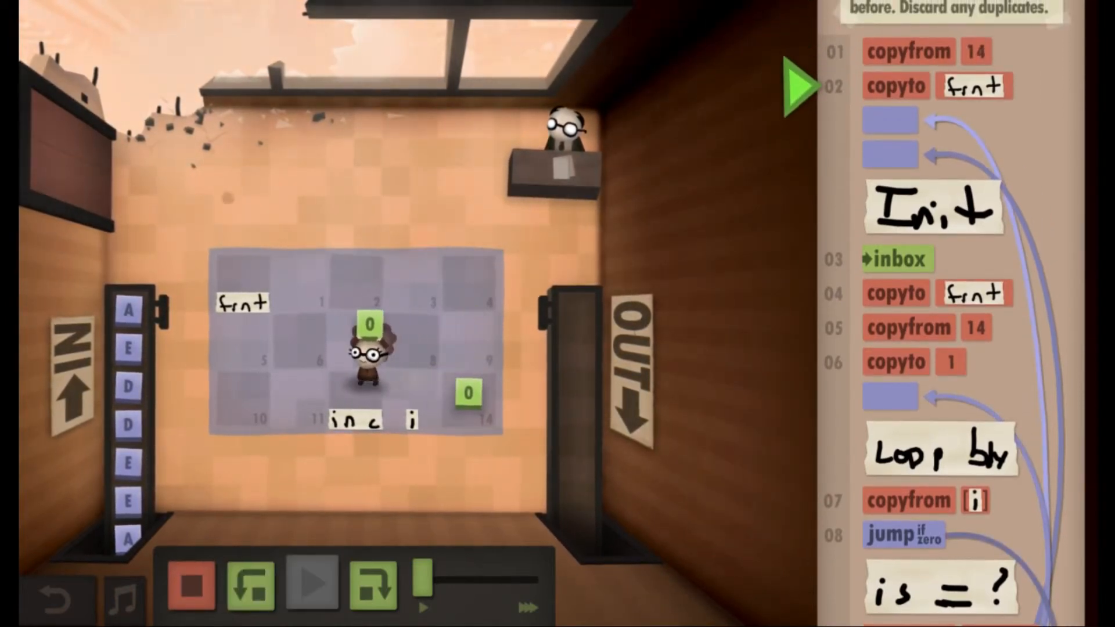
click(311, 583)
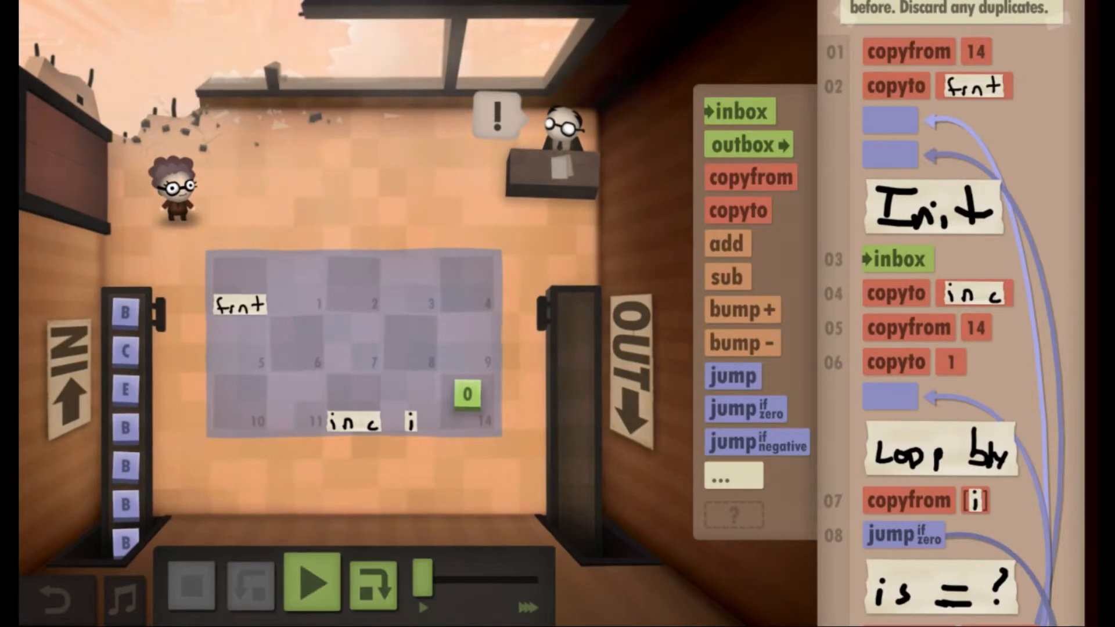
click(311, 583)
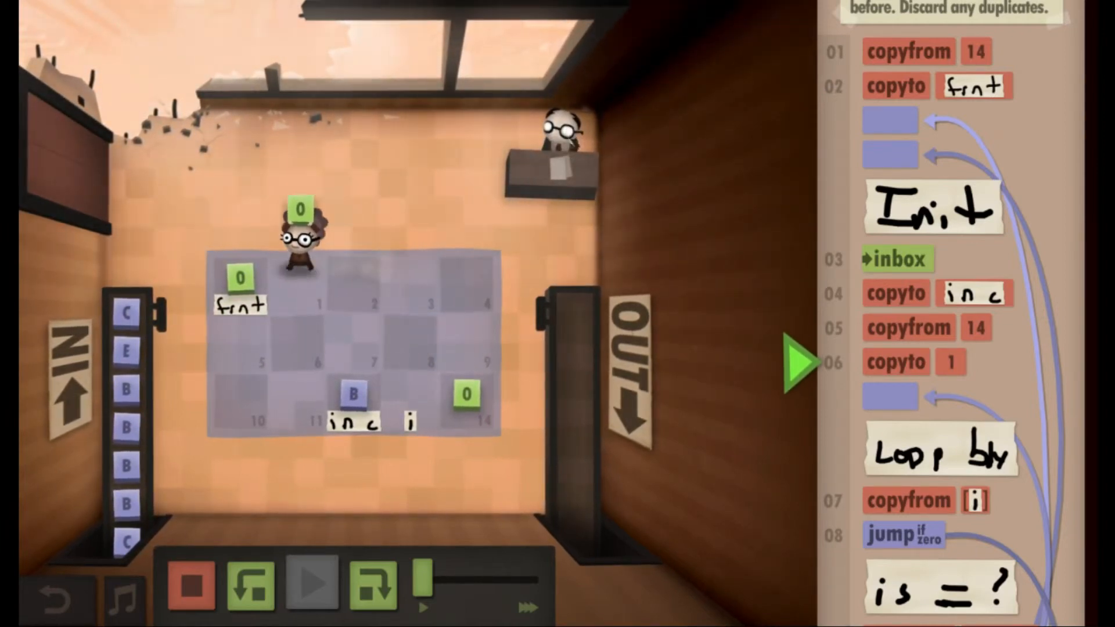
click(311, 582)
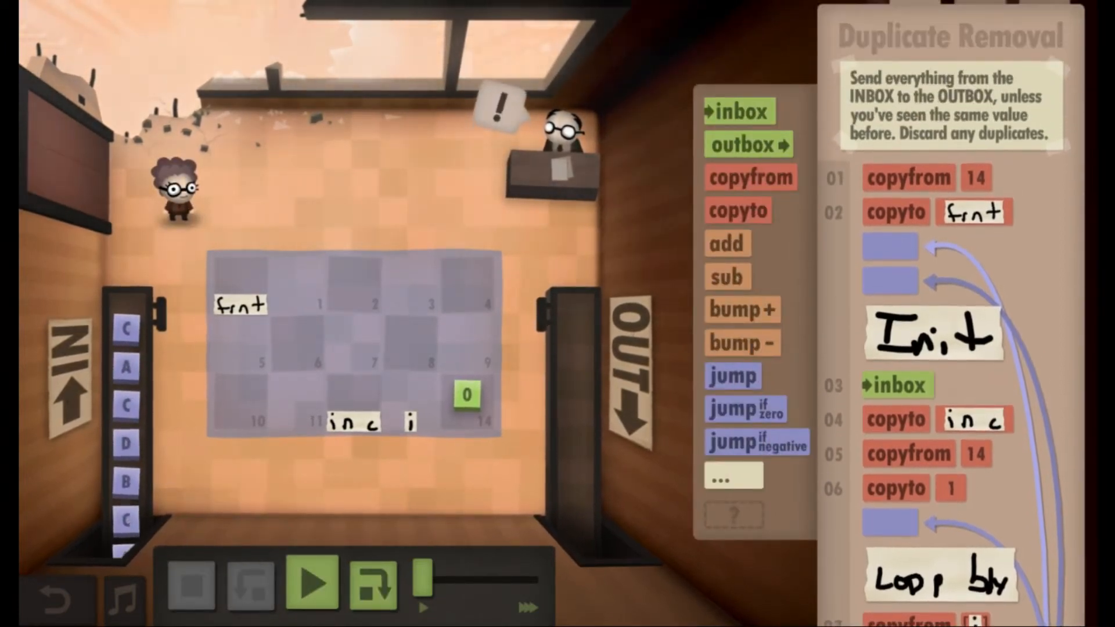
- Set line 06 copyto to the i tile and test-run the nineteen-step program
scroll(down, 3)
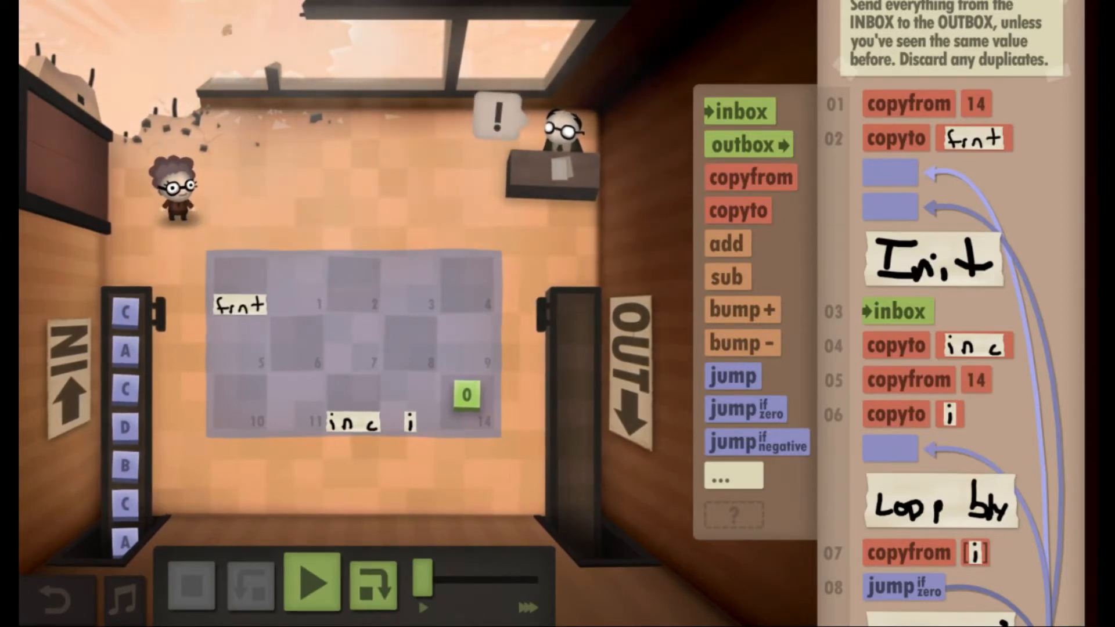
click(312, 583)
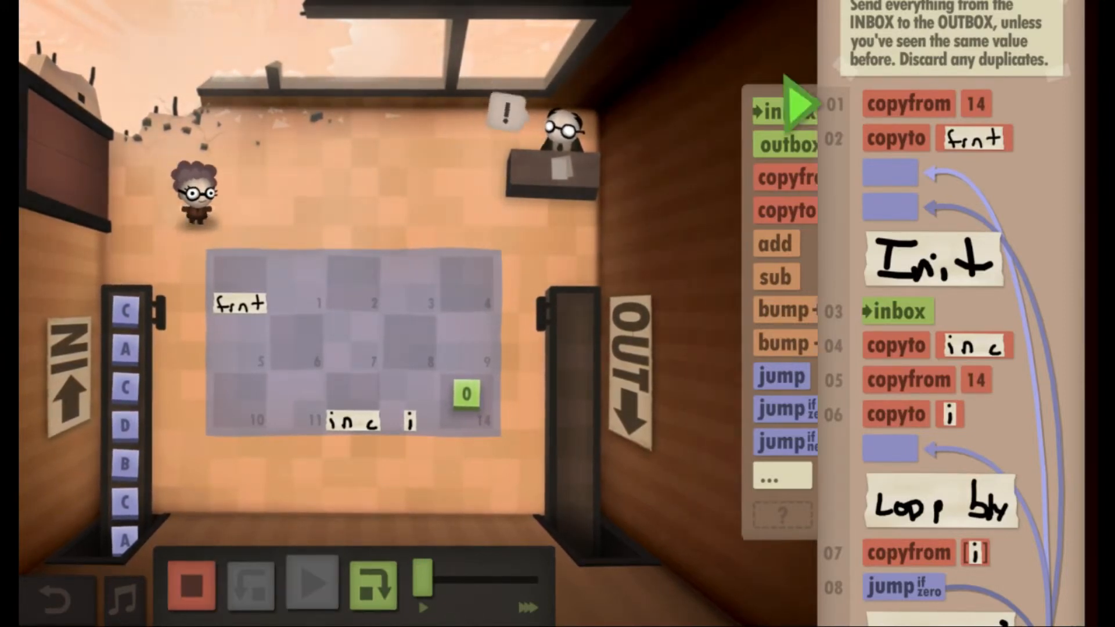
click(311, 583)
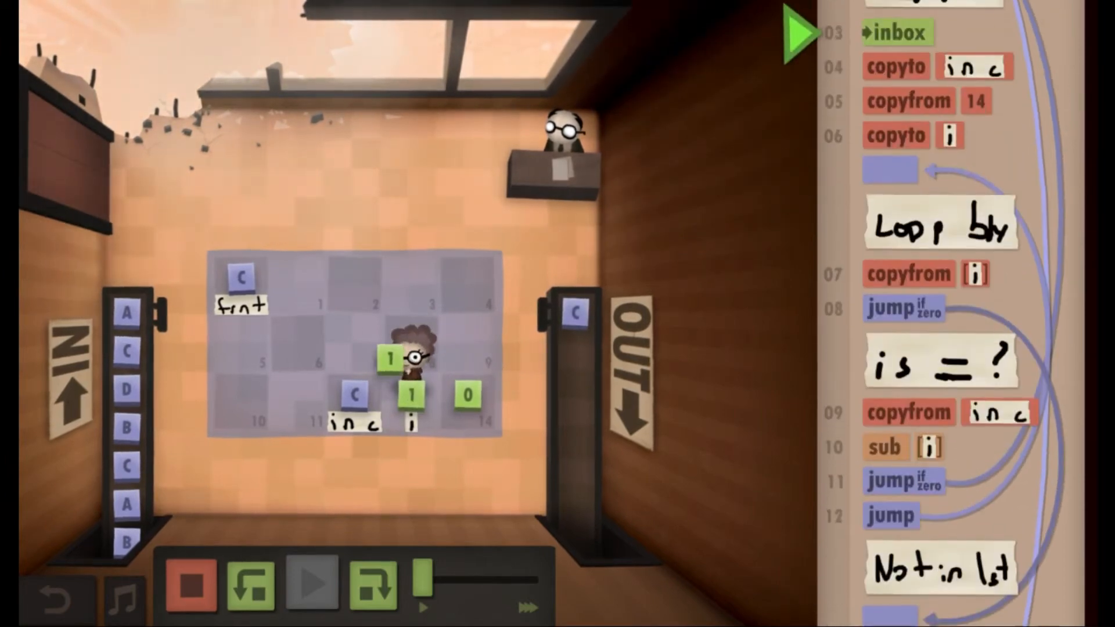
click(309, 584)
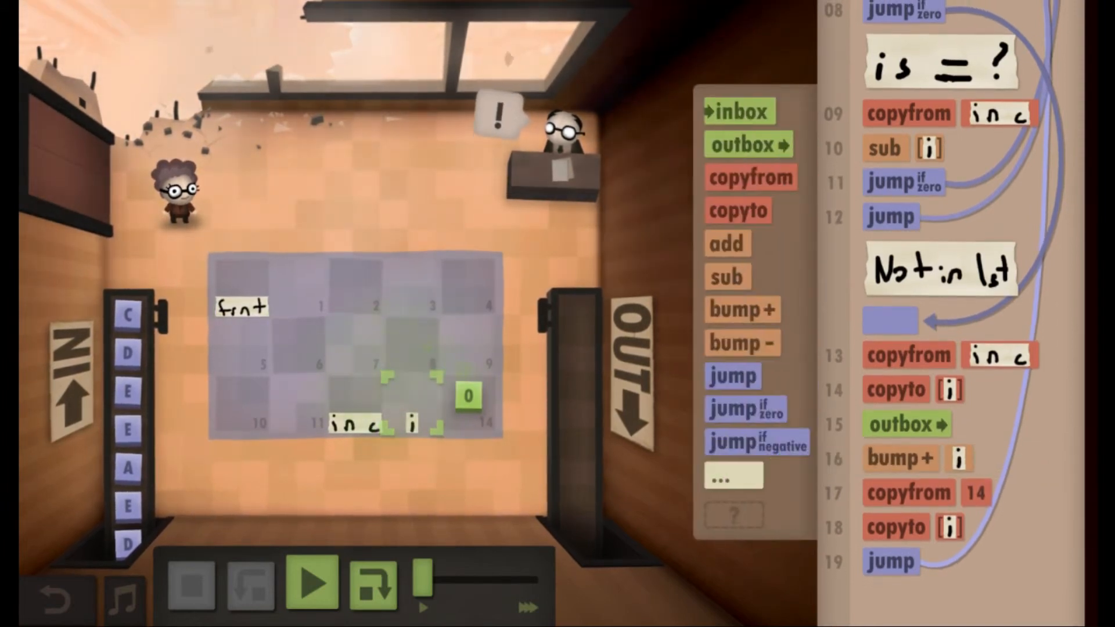
click(311, 583)
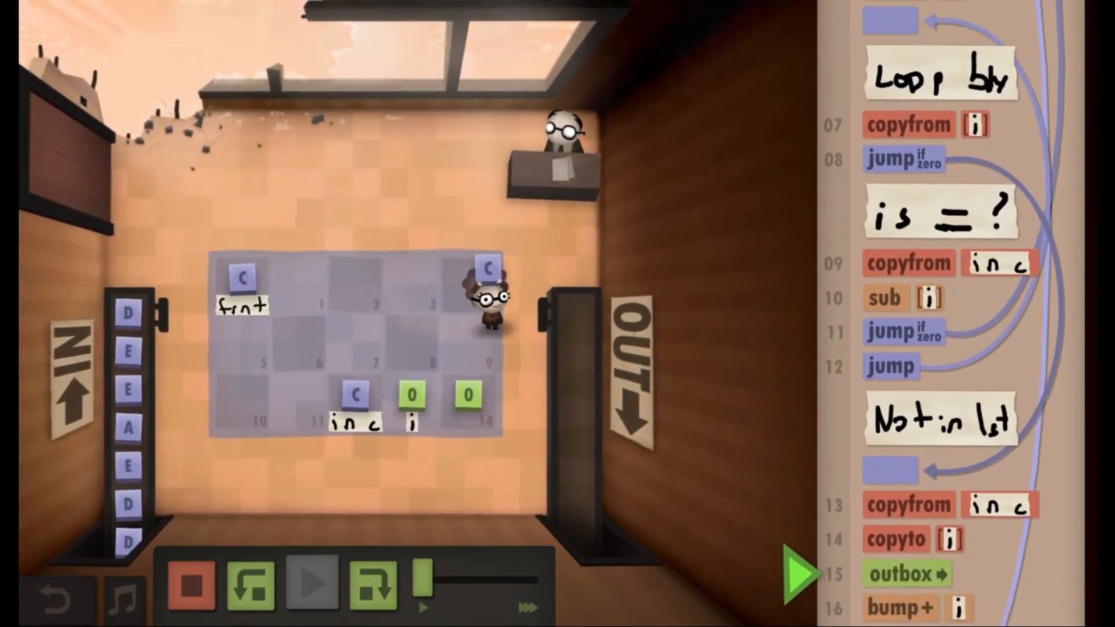
click(315, 582)
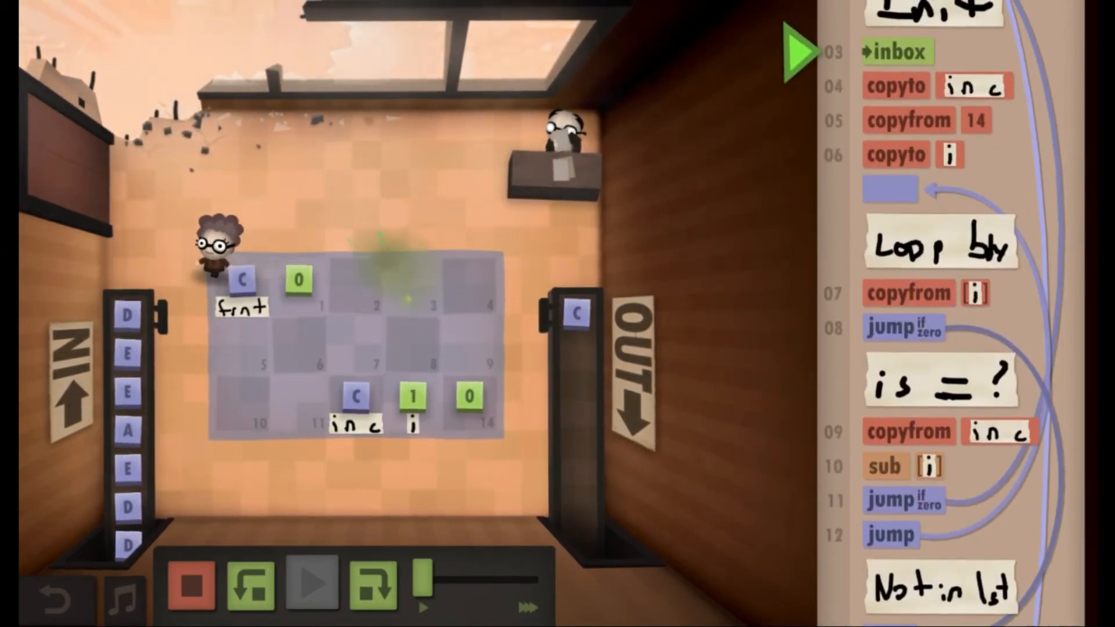
click(313, 582)
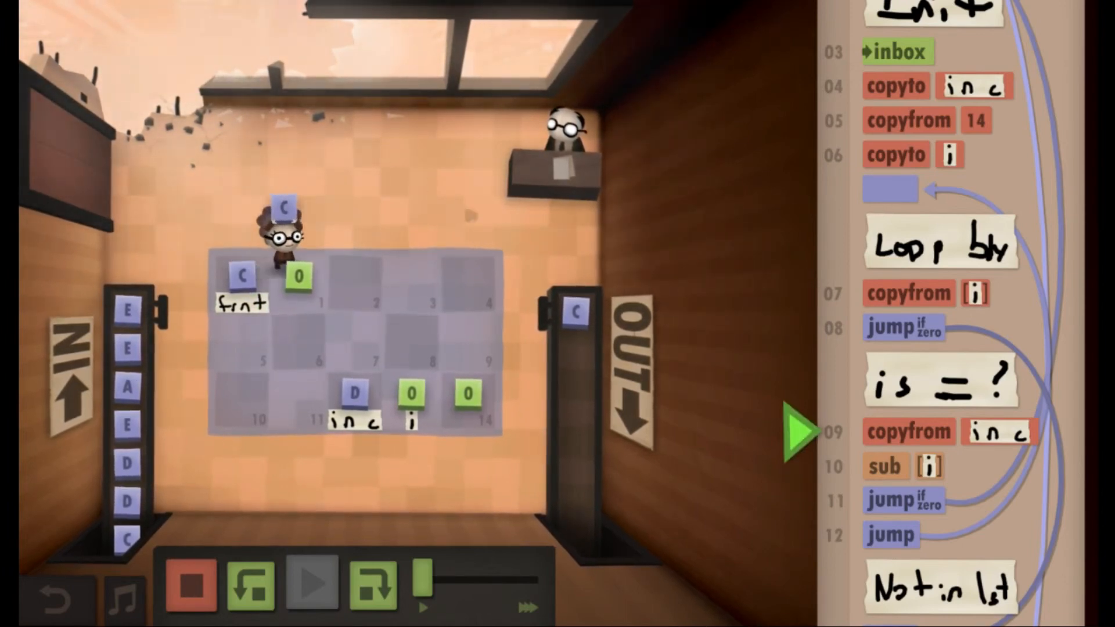
click(311, 582)
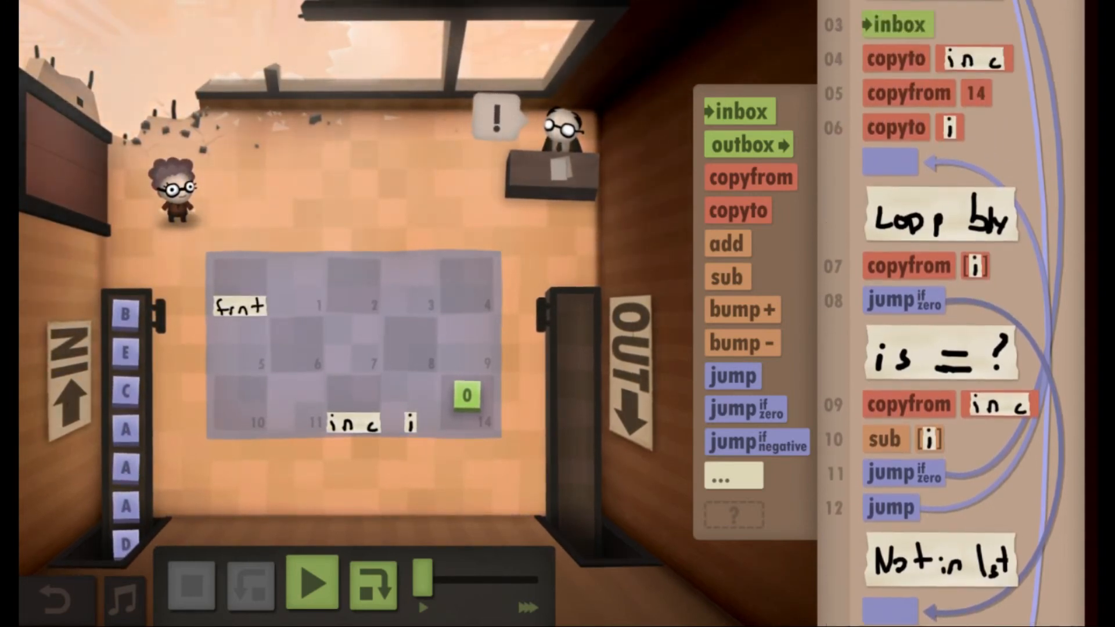
- Insert a bump+ i at line 12 before the loop jump and run to complete the level
scroll(down, 3)
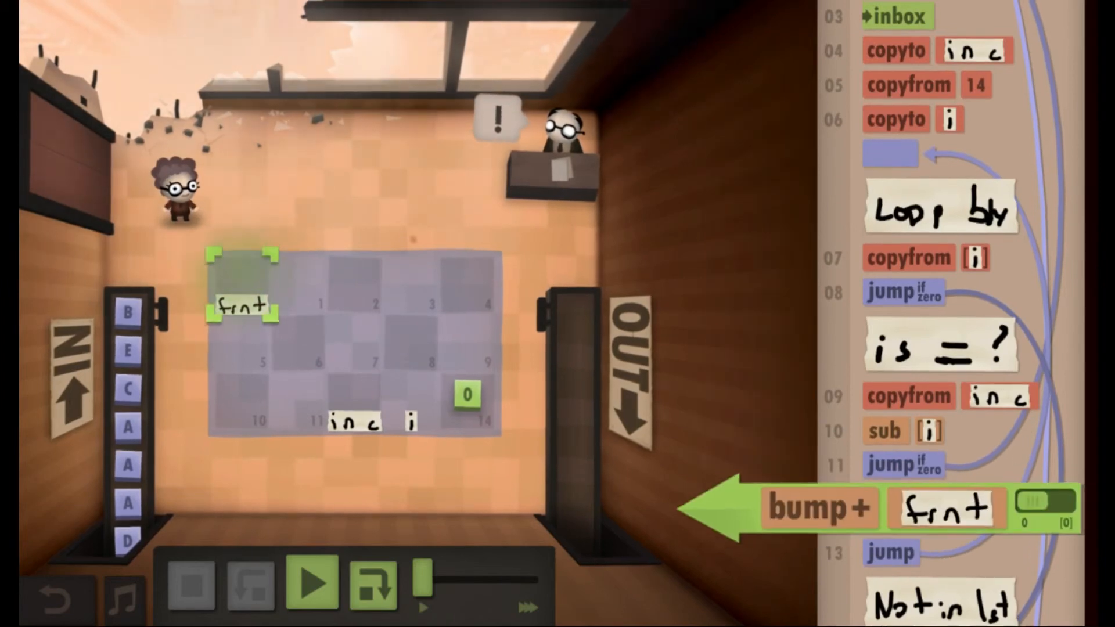
click(312, 582)
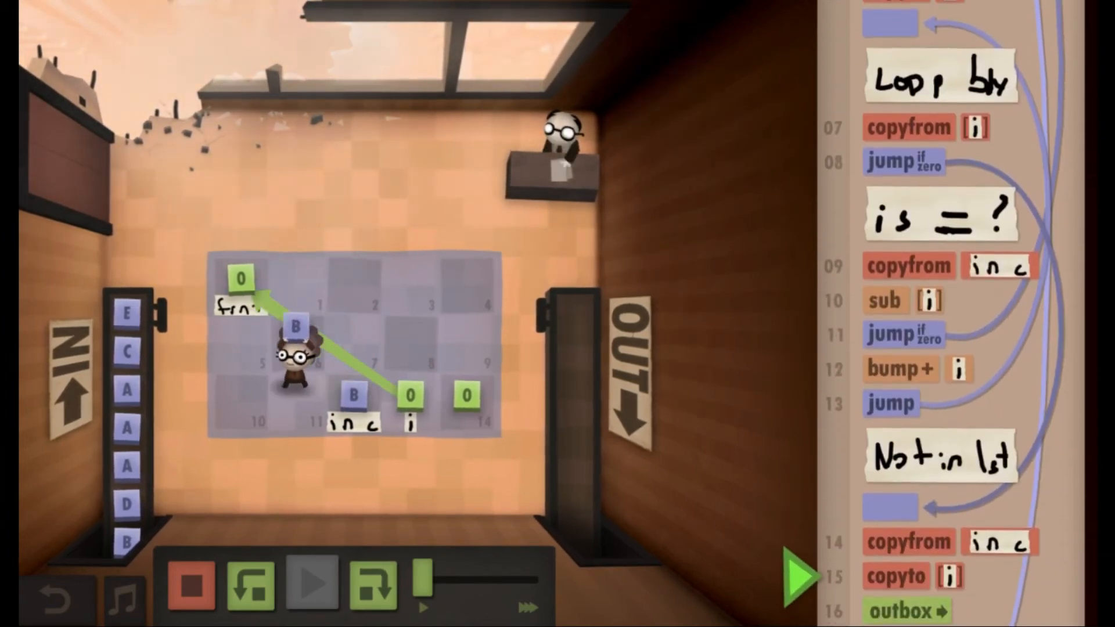
click(313, 583)
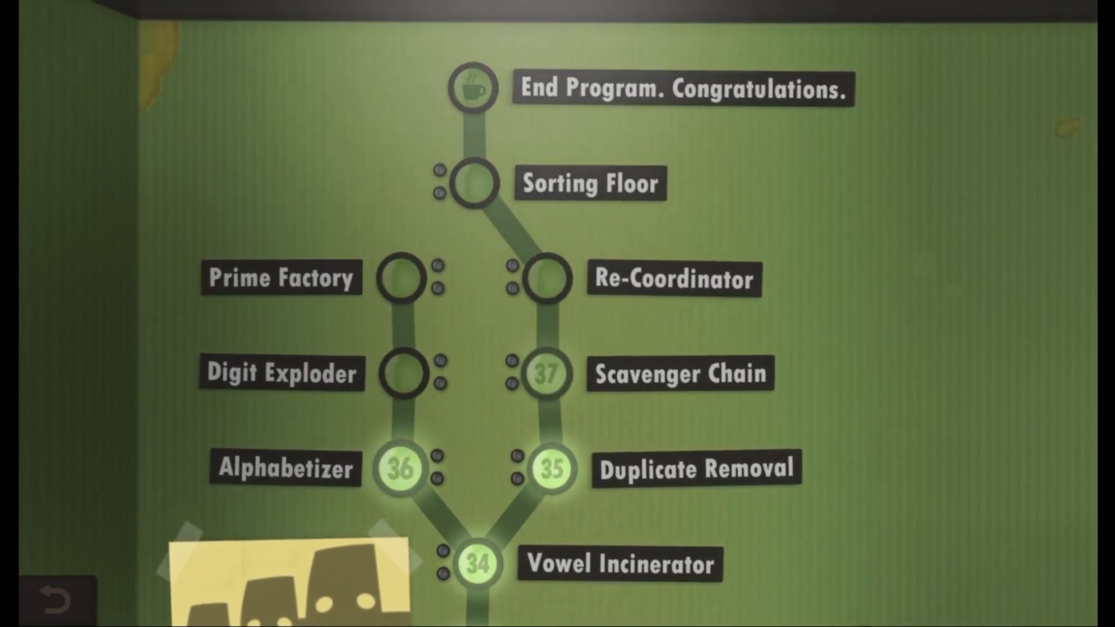
- Return to the level map showing Duplicate Removal complete and Scavenger Chain unlocked
click(546, 373)
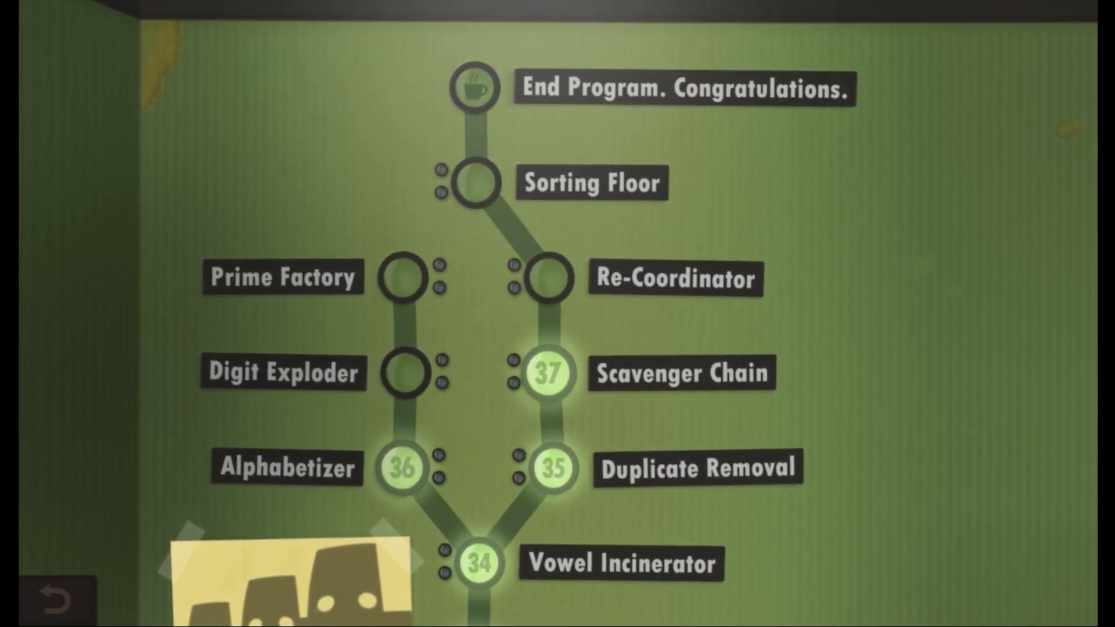